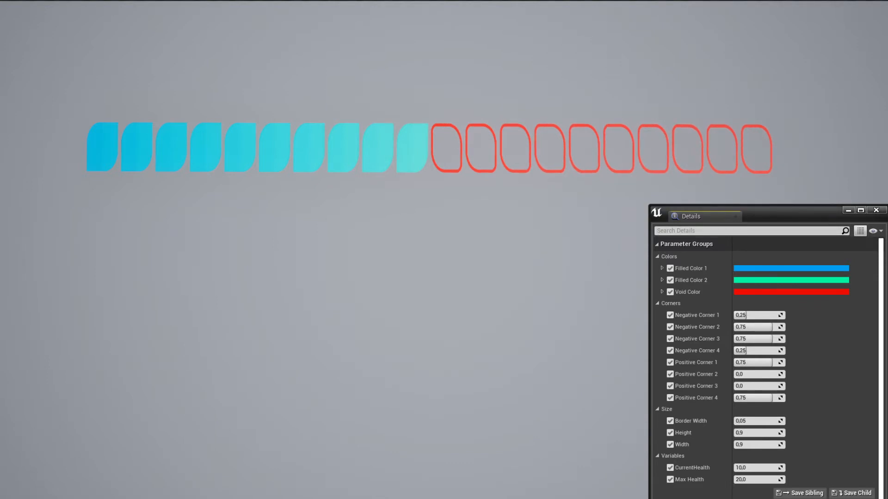
# Set Filled Color 1 to yellow and Filled Color 2 to cyan in the Color Picker.
pyautogui.click(790, 268)
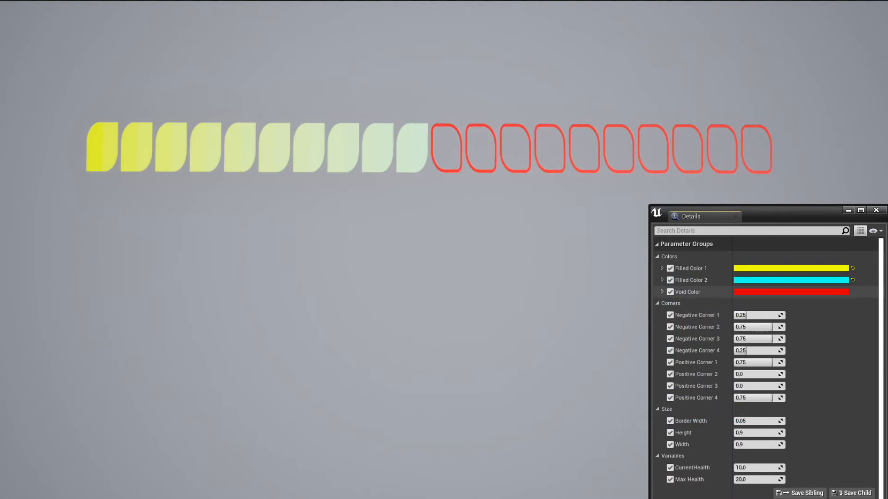
pyautogui.click(791, 292)
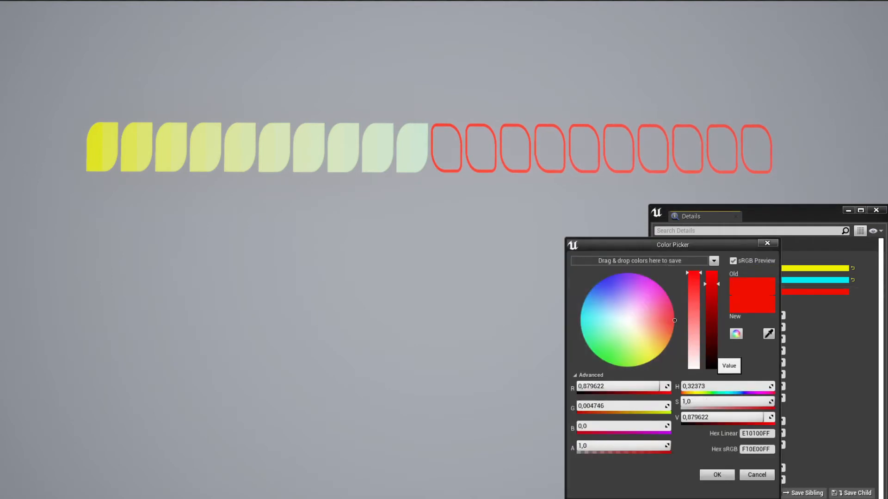
pyautogui.click(715, 474)
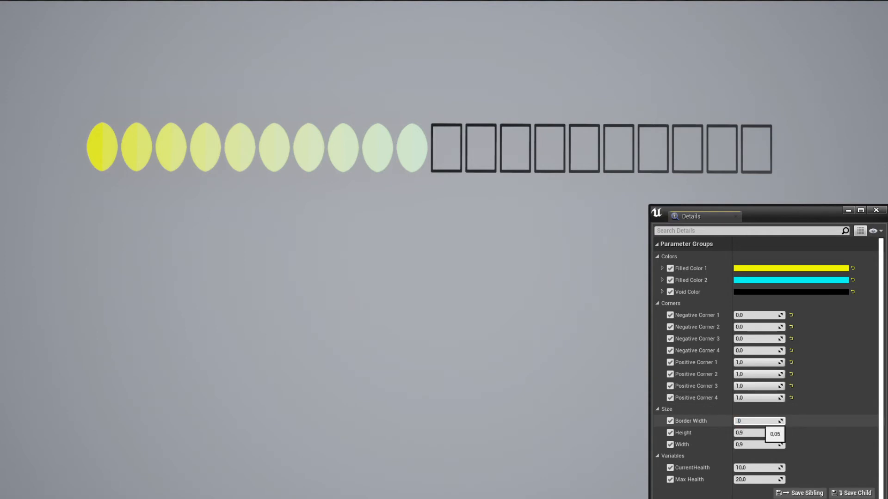
# Set Border Width to 0.08 and lower the unit Height to about 0.64.
pyautogui.click(755, 420)
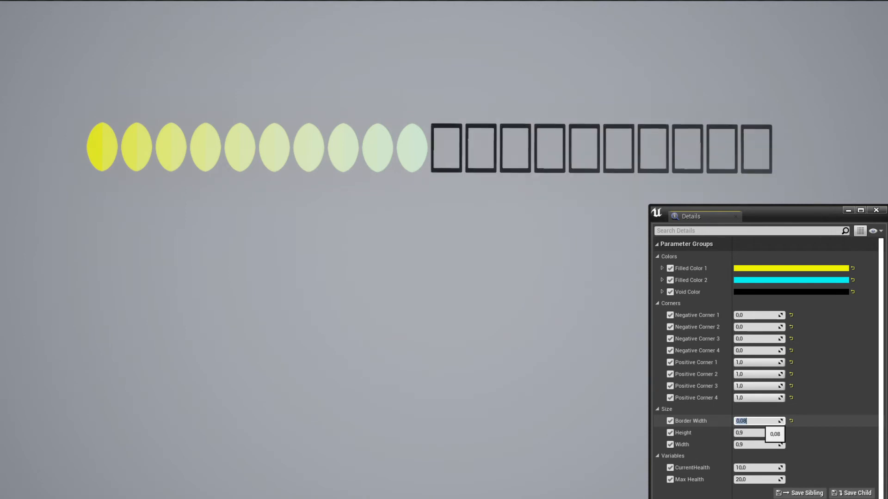
pyautogui.click(748, 445)
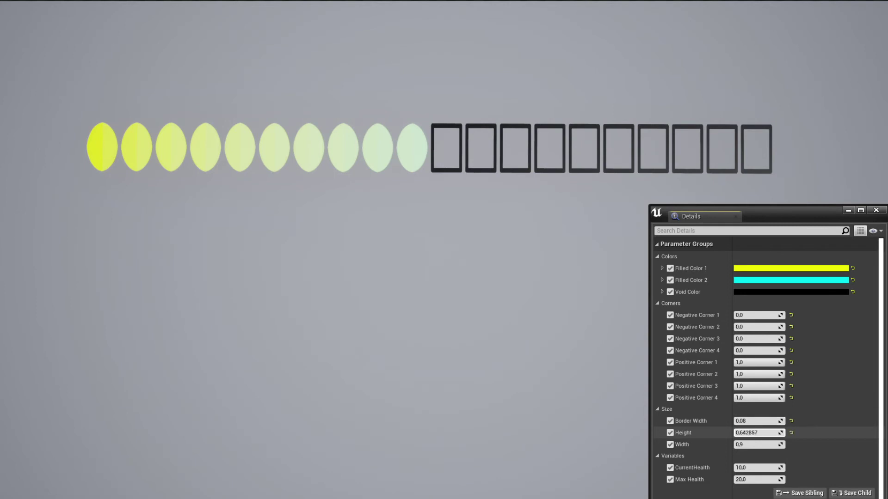
# Raise unit Height to about 0.80 and set Width back to 0.9.
pyautogui.click(758, 433)
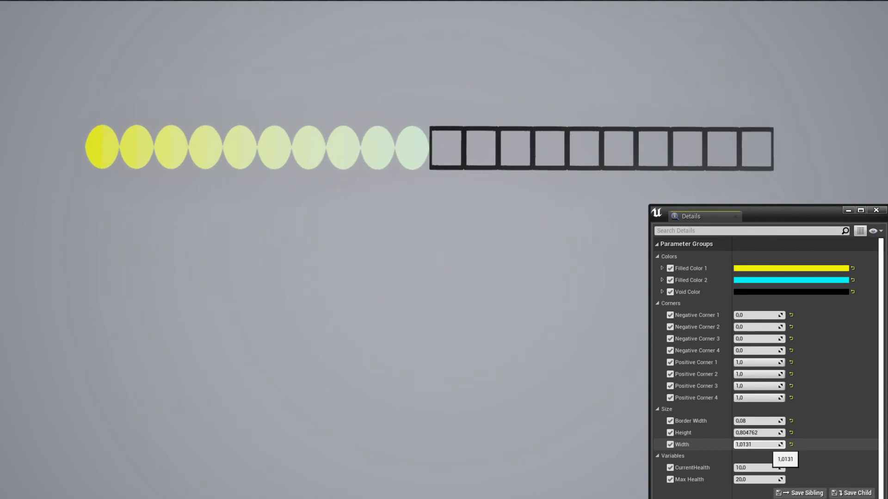
pyautogui.write('0.9')
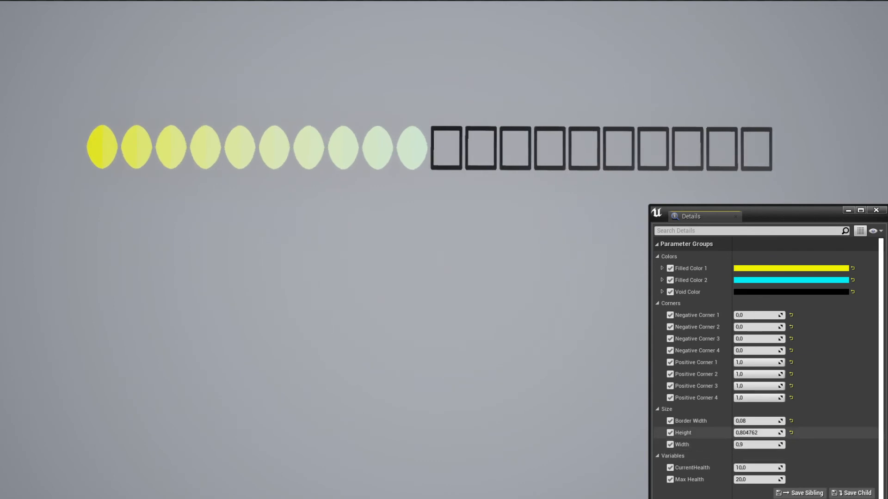